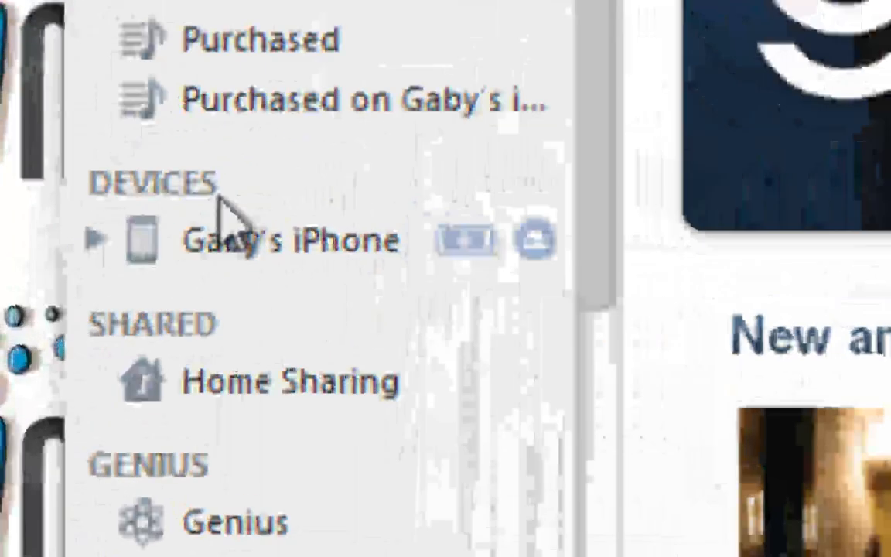
Select the connected iPhone under DEVICES to show its sync pages.
left_click(291, 239)
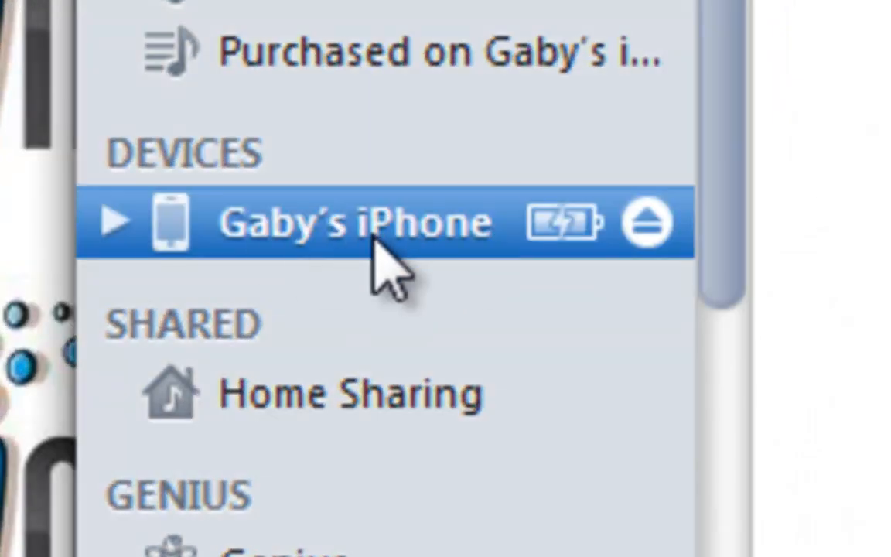
mouse_move(321, 247)
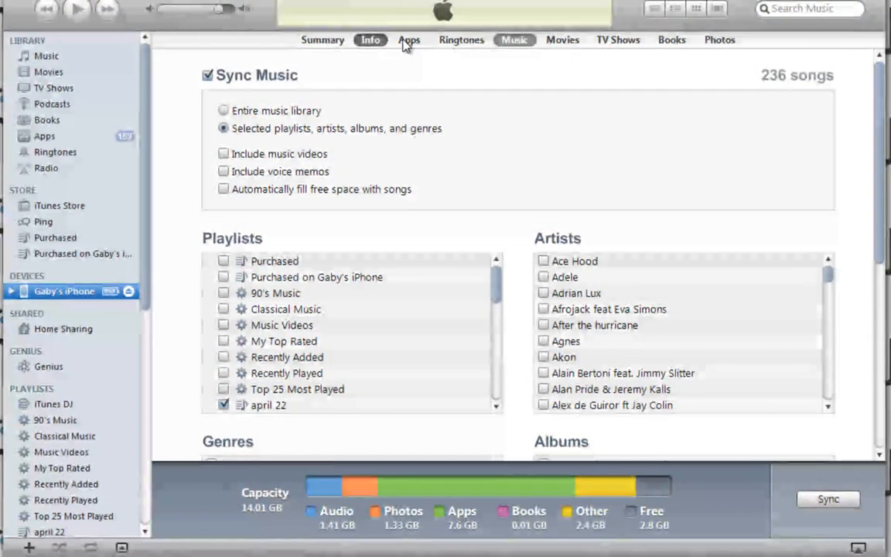
On the Info page, briefly enable contact syncing to check the available sources, then leave it off.
left_click(369, 41)
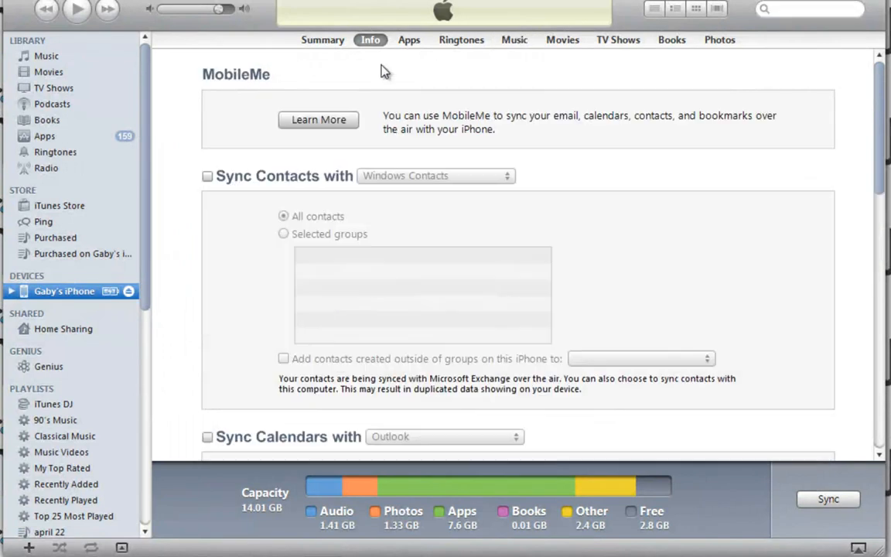
mouse_move(742, 170)
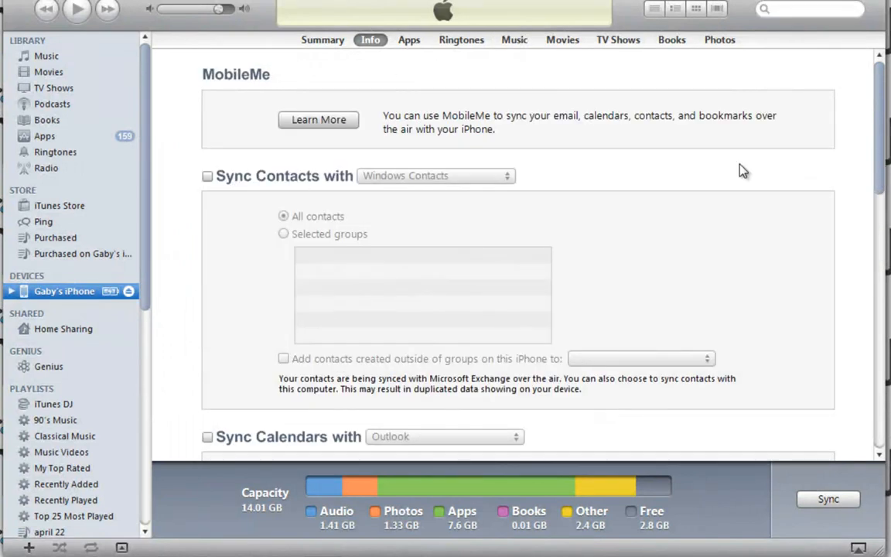
left_click(207, 176)
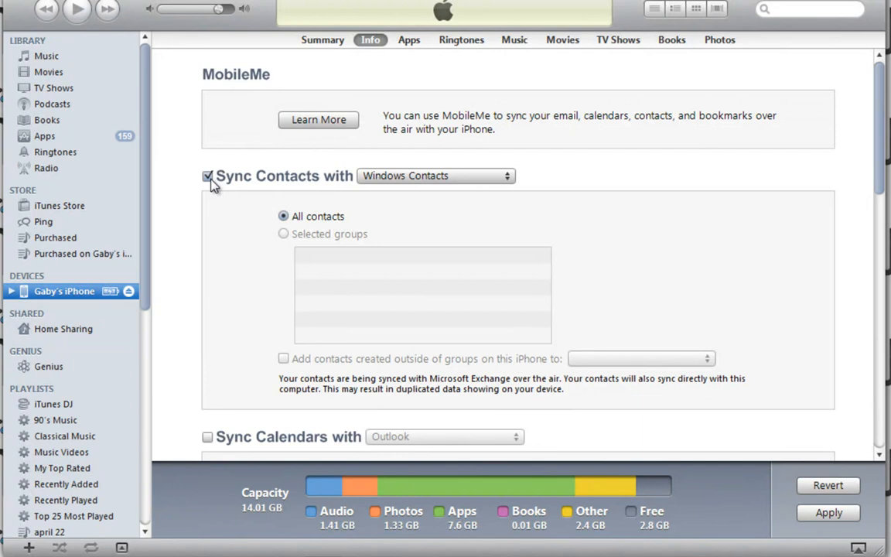
left_click(436, 177)
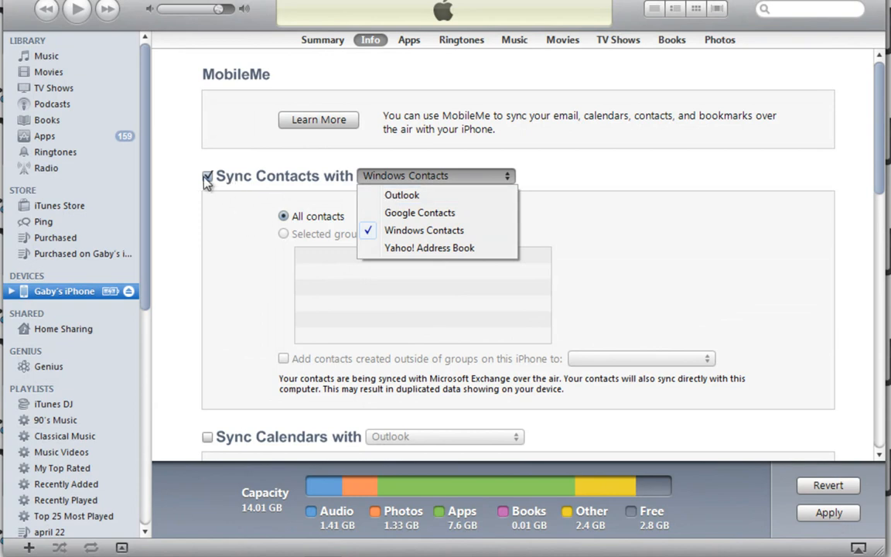
left_click(208, 177)
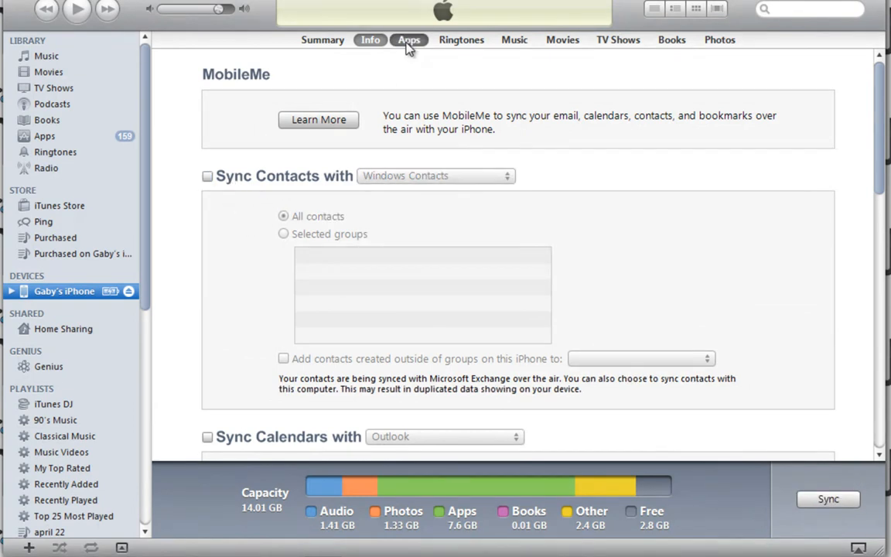
Review the iPhone's synced app list, then switch to the Music sync settings.
left_click(409, 40)
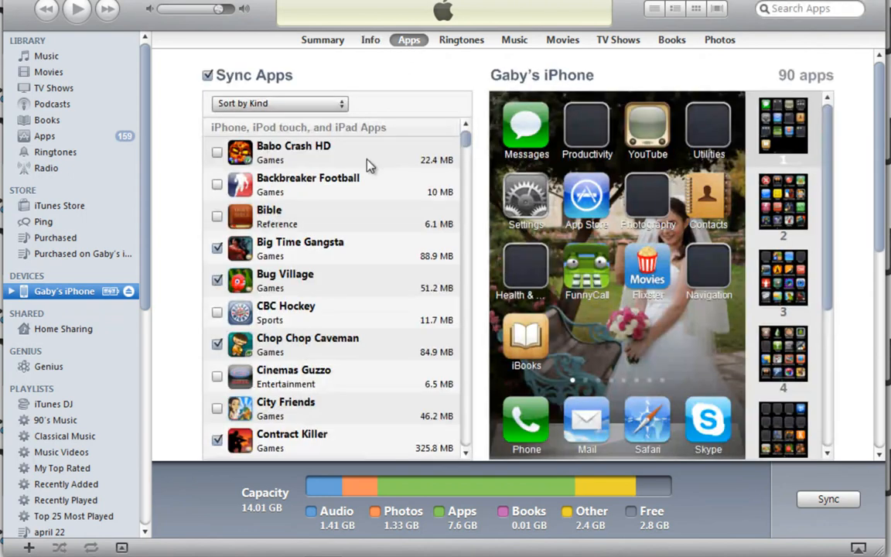
mouse_move(262, 178)
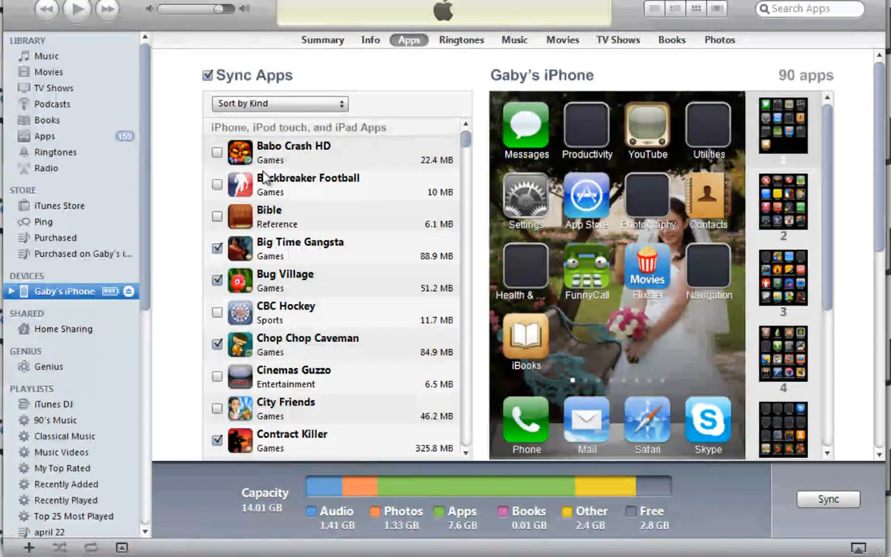
scroll("down", 3)
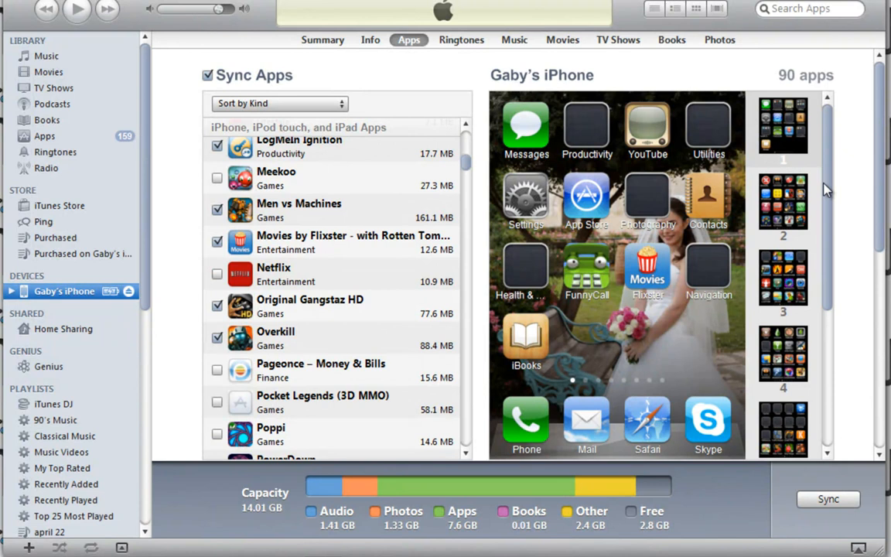
scroll("up", 3)
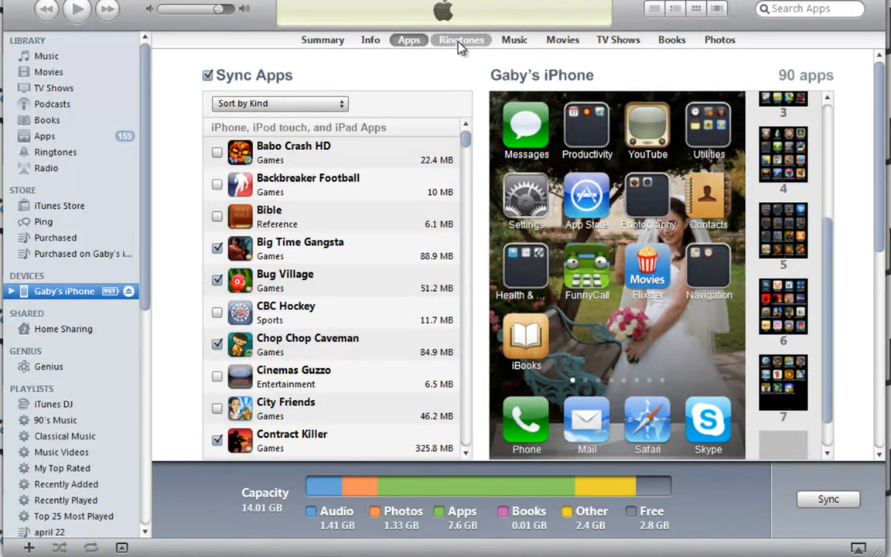
left_click(514, 41)
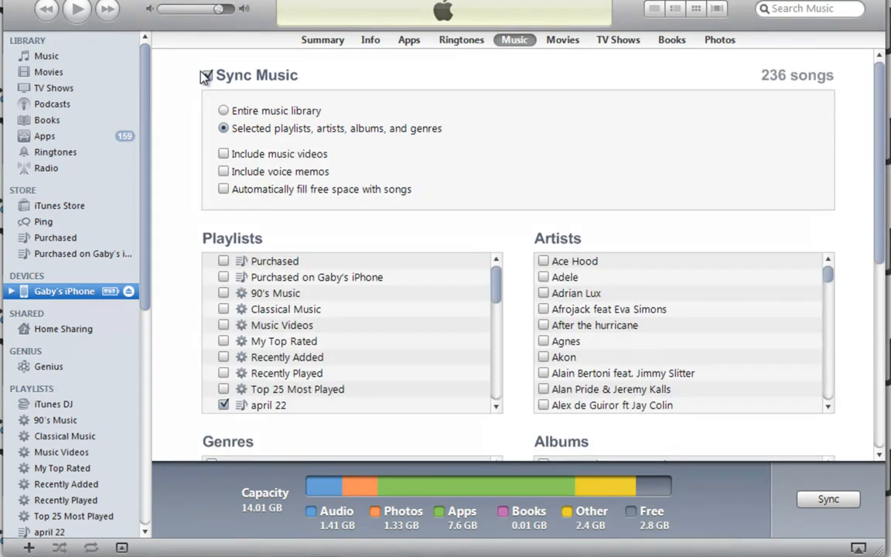
left_click(207, 75)
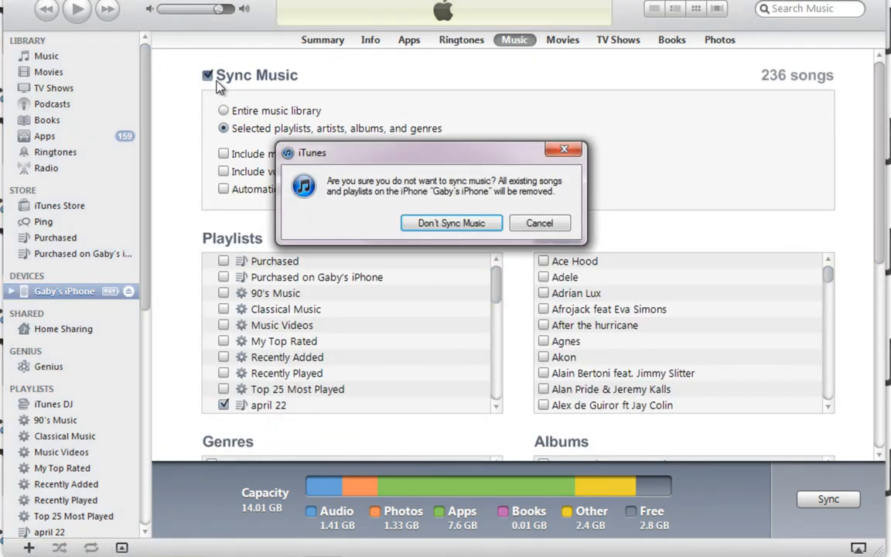
left_click(538, 223)
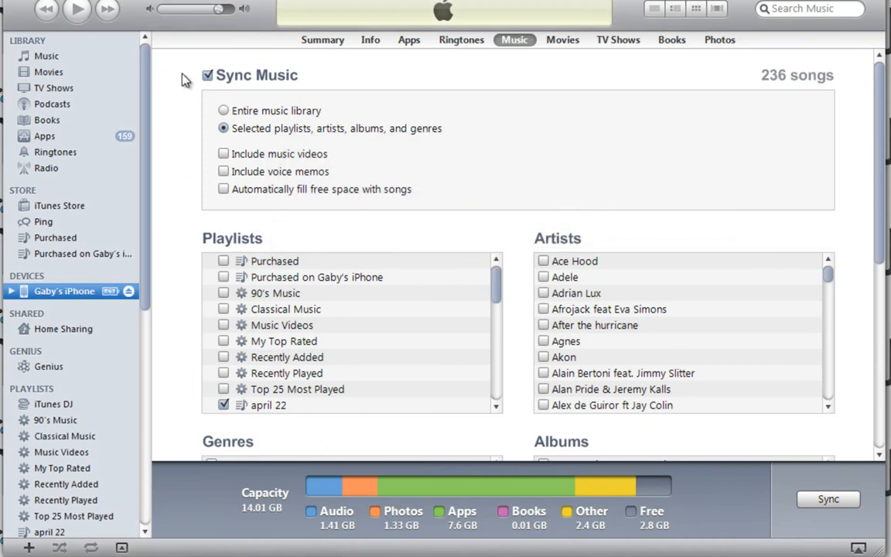
mouse_move(498, 296)
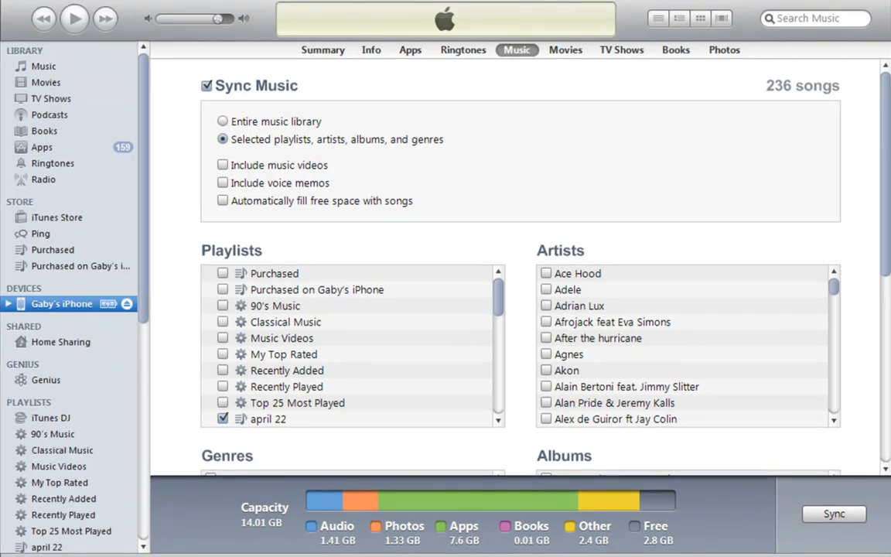
scroll("down", 3)
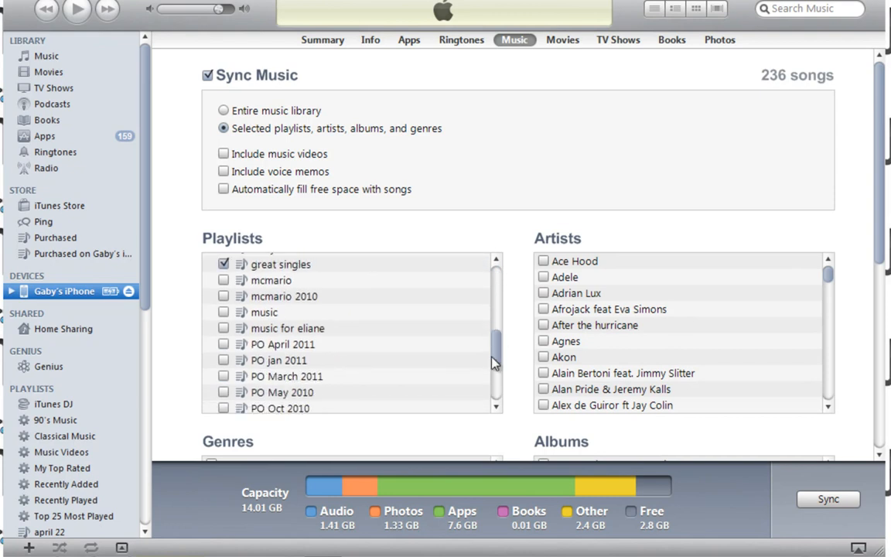
scroll("down", 3)
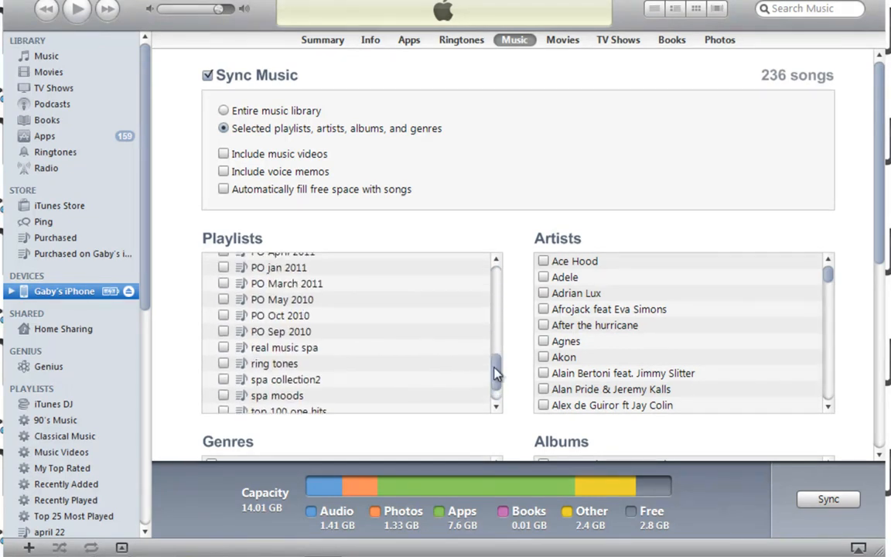
scroll("up", 3)
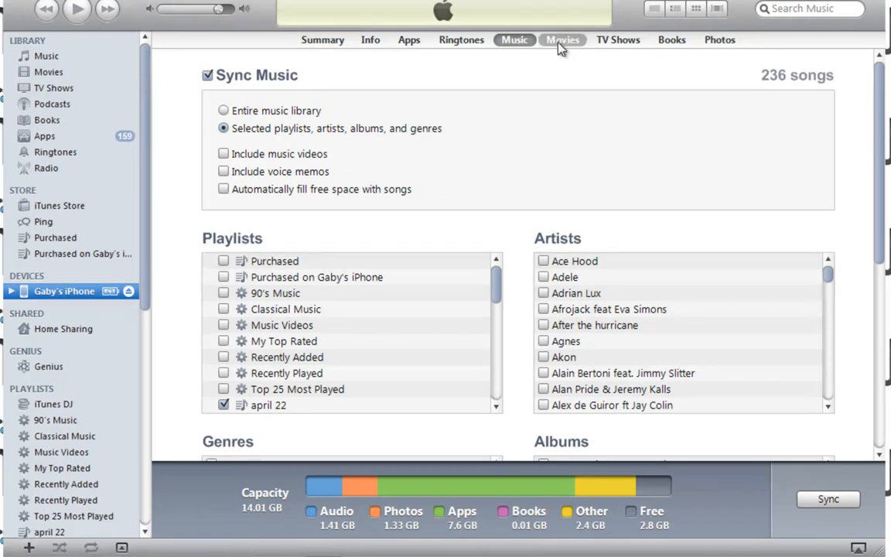
Step through the Movies and TV Shows sync pages, ending on Photos syncing from Sample Pictures.
left_click(562, 40)
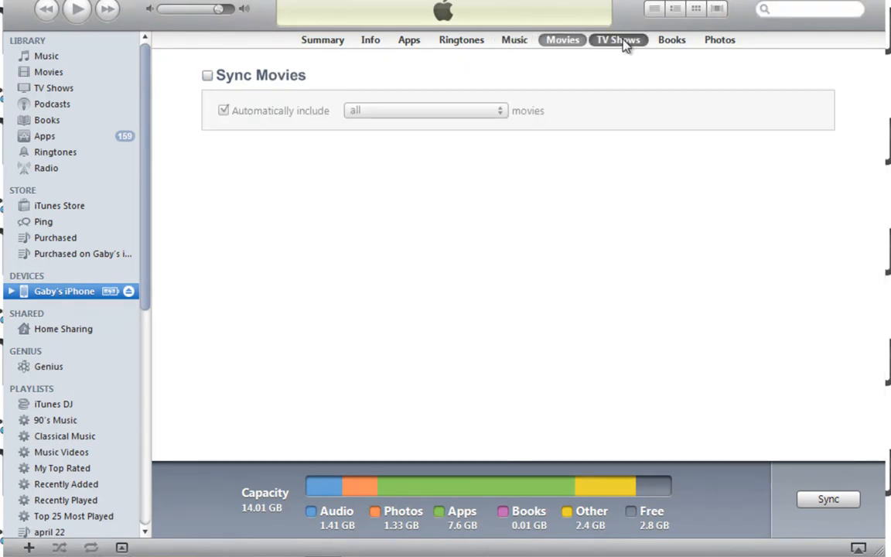
left_click(617, 40)
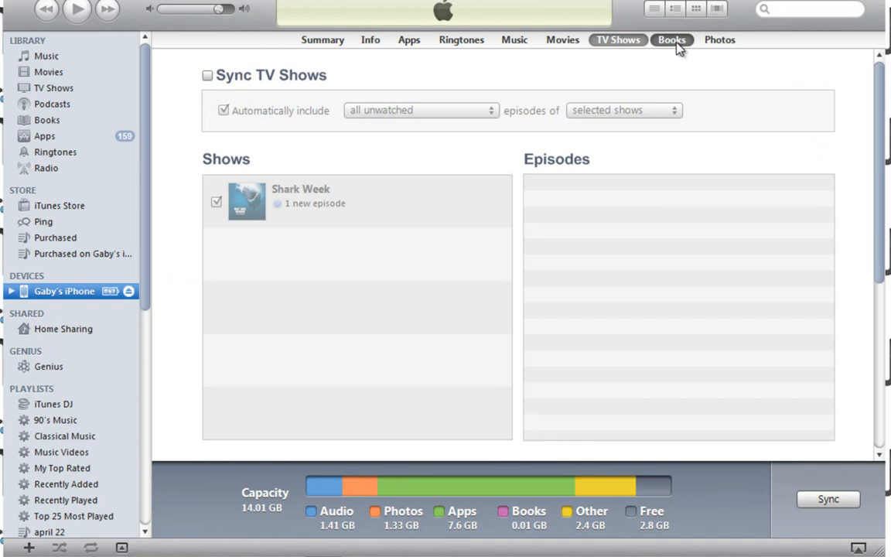
left_click(717, 41)
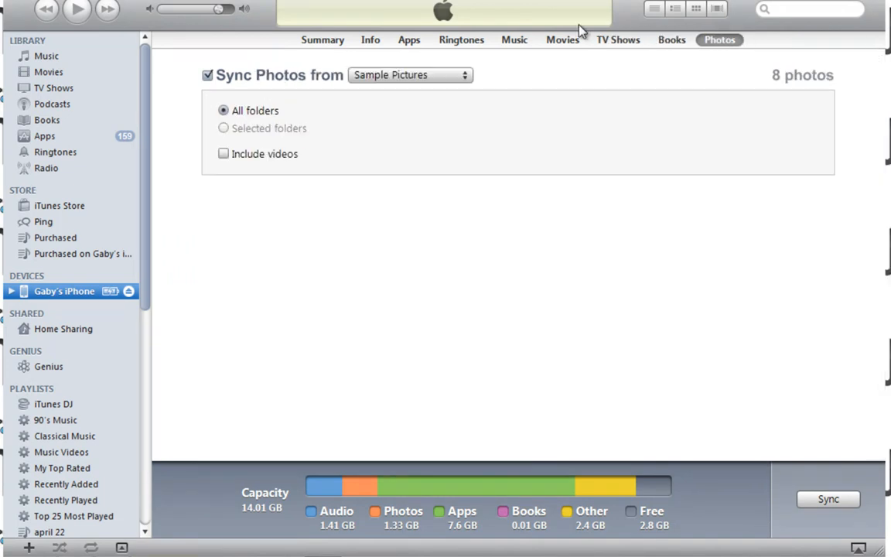
mouse_move(479, 19)
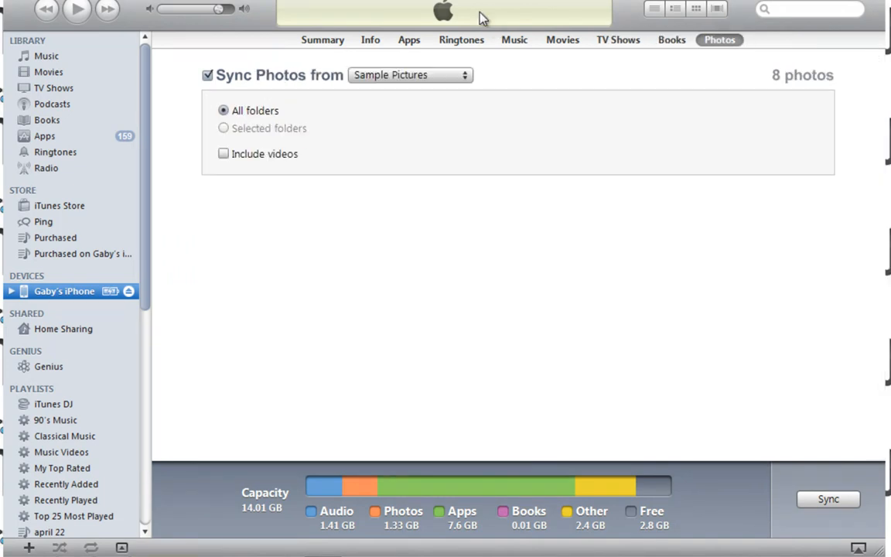